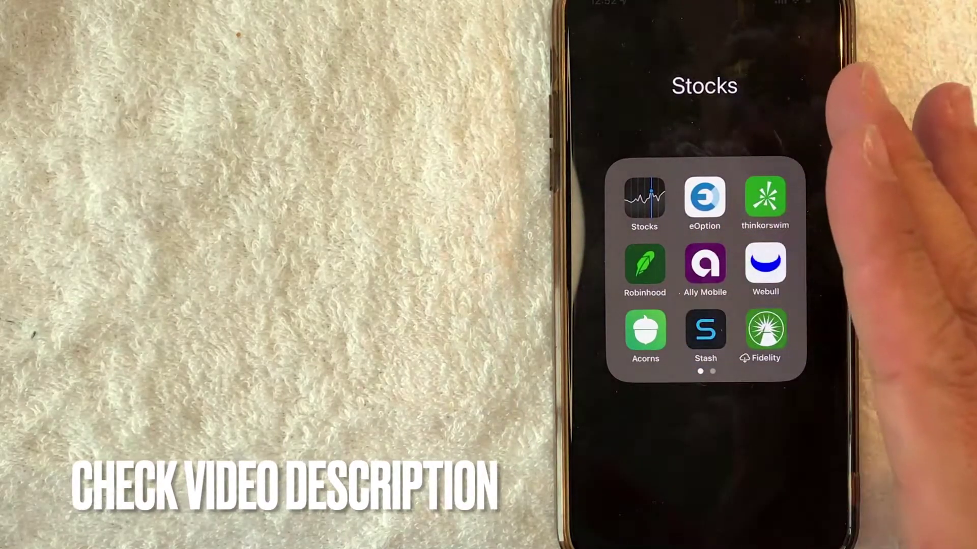
Step: Launch Robinhood from the Stocks folder to reach the Investing overview
left_click(644, 266)
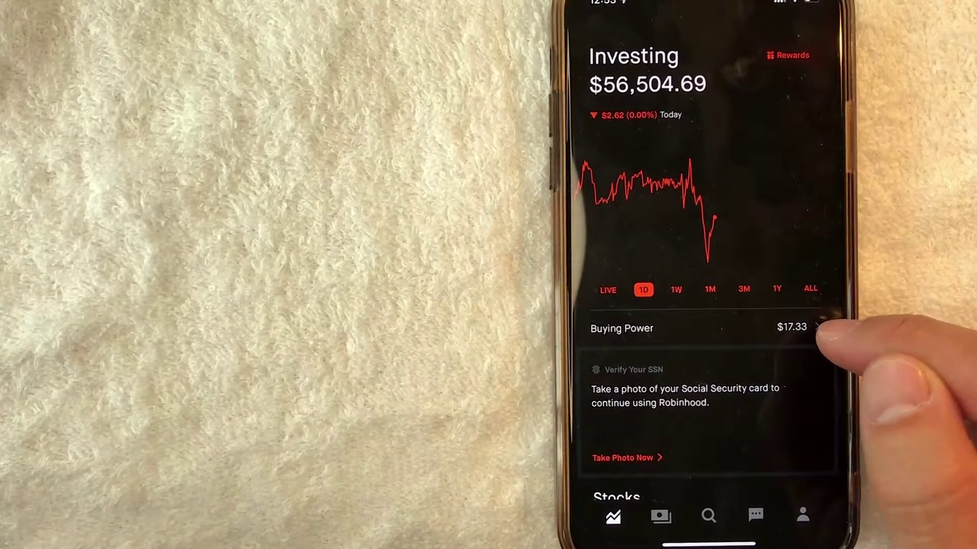
Step: View the $17.33 buying power details and check eligibility for more, reaching the Gold offer
left_click(702, 328)
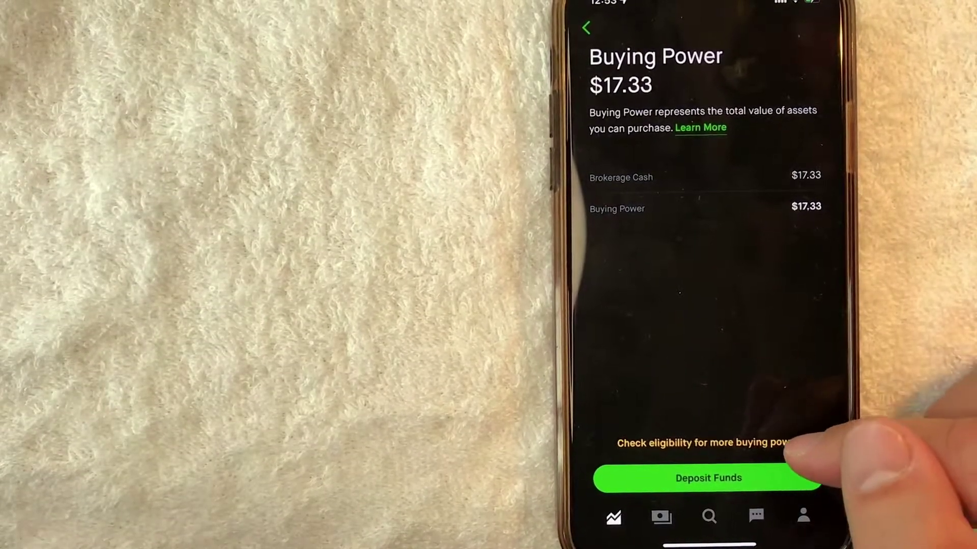
left_click(710, 443)
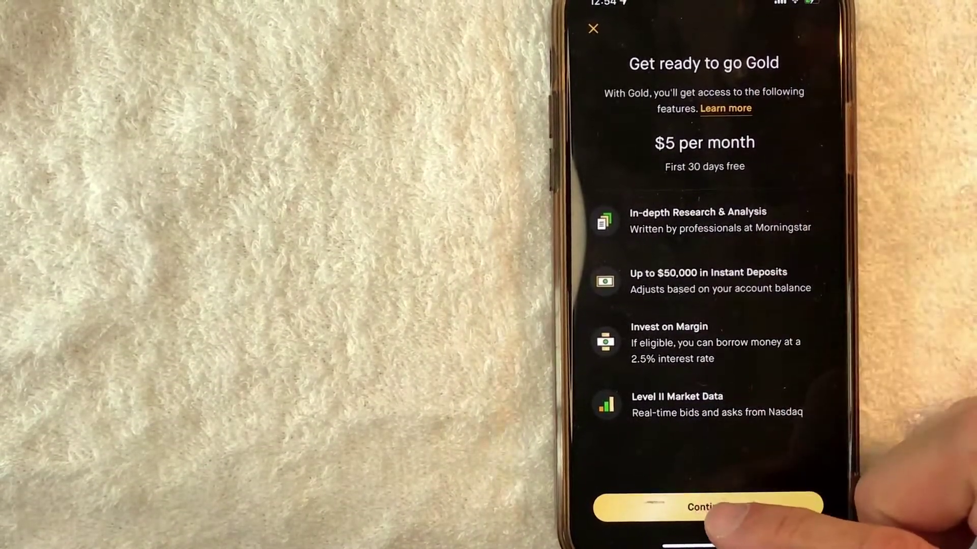
left_click(708, 507)
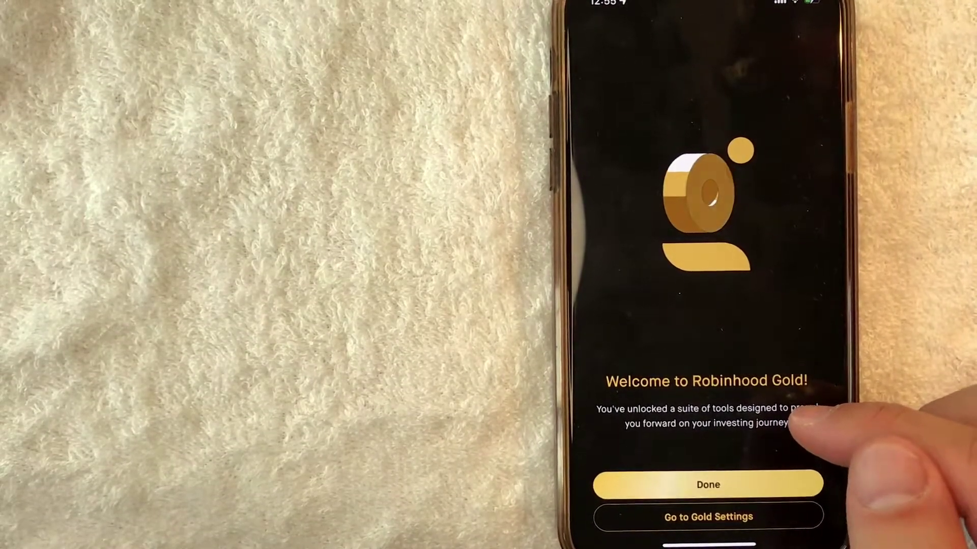
Step: Dismiss the 'Welcome to Robinhood Gold!' confirmation, returning to Buying Power with Enable Margin offered
left_click(708, 484)
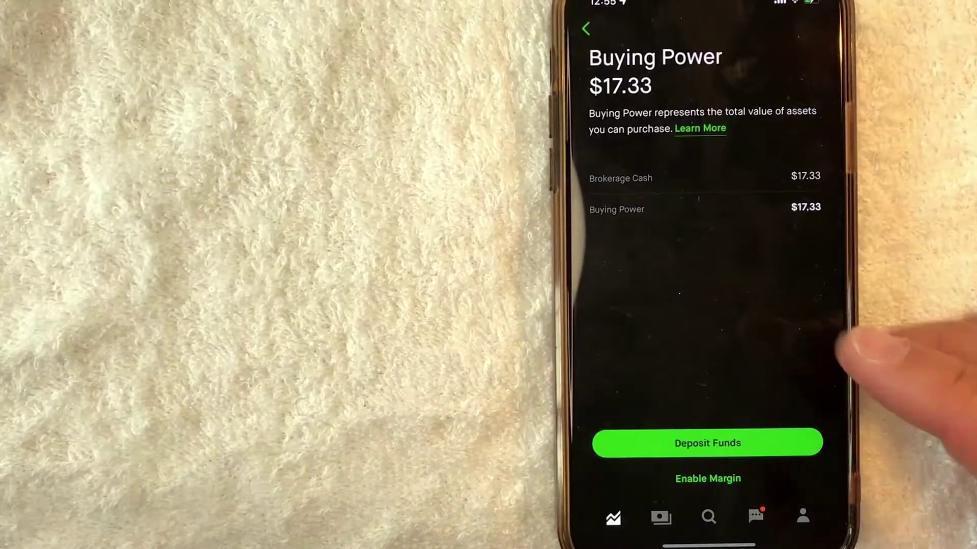